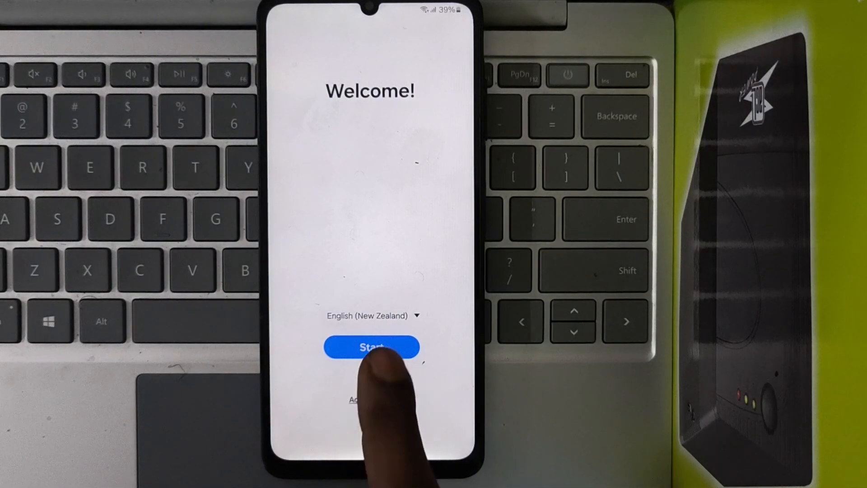
Start setup from Welcome and reach the For your review screen with all agreements ticked
left_click(371, 347)
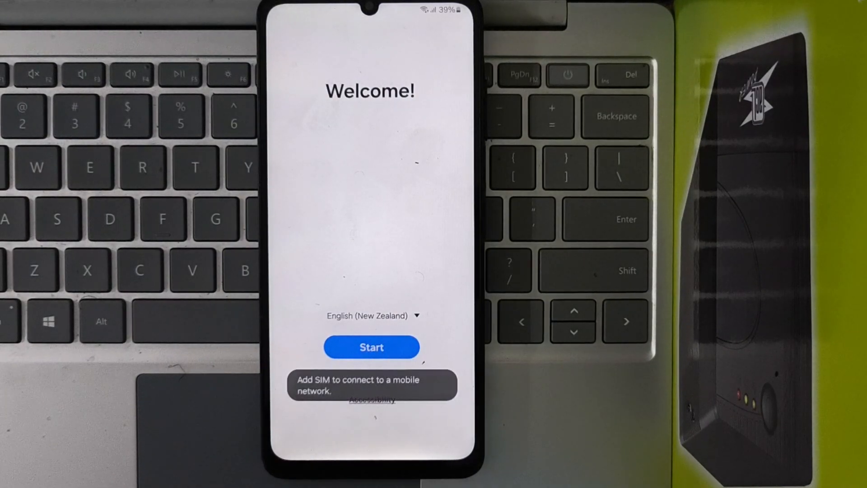
left_click(371, 347)
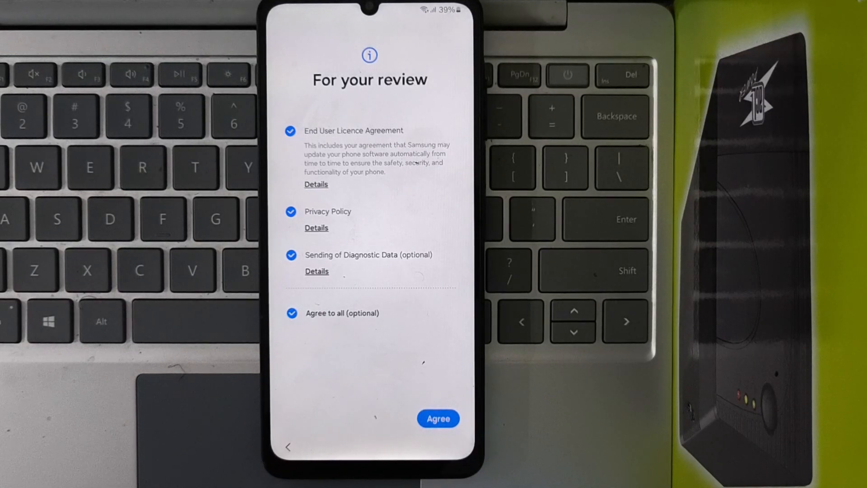
left_click(437, 418)
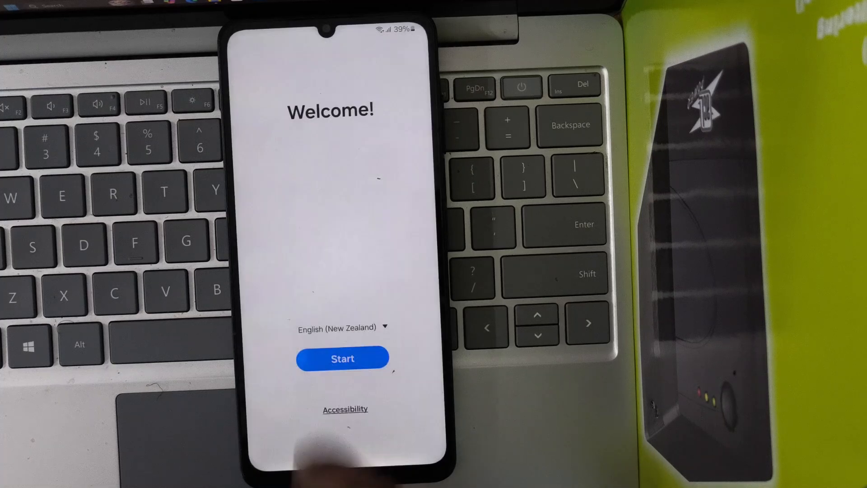
Start again, tick Agree to all, and confirm to reach Easy setup with another device
left_click(341, 358)
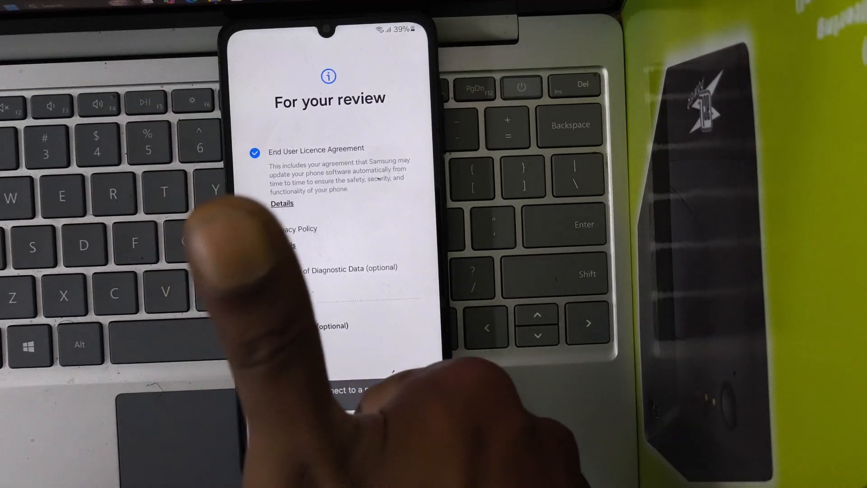
left_click(260, 327)
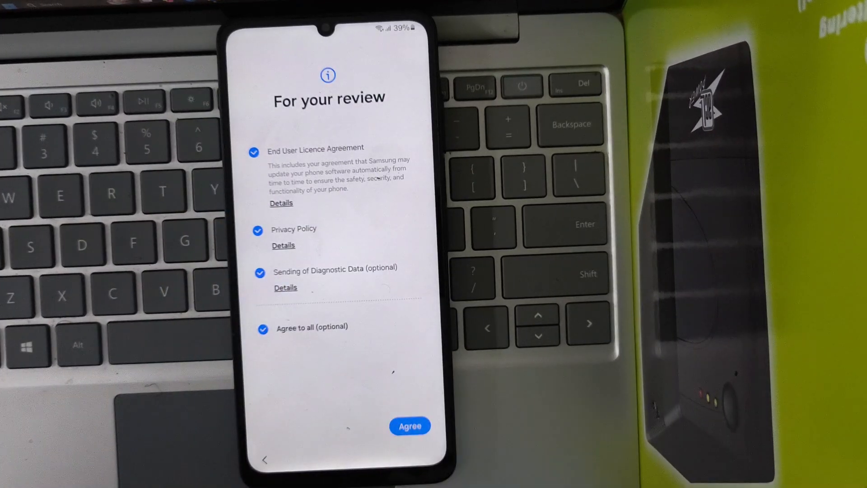
left_click(410, 426)
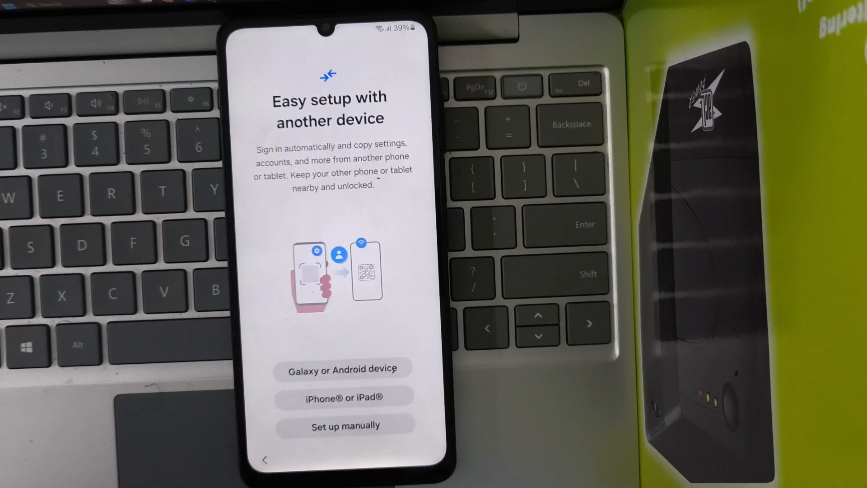